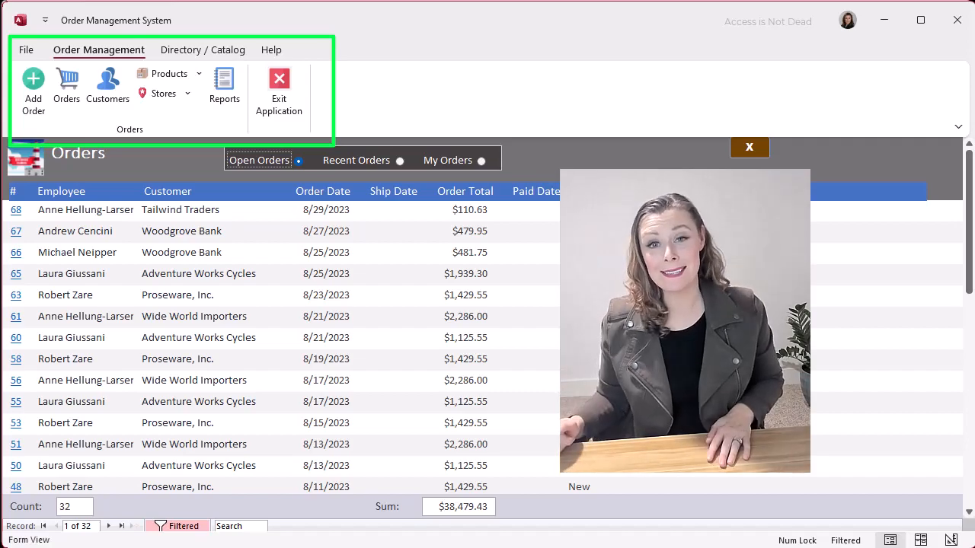
- Browse the Stores list on Order Management and switch to the Directory / Catalog ribbon tab
{"action": "left_click", "coordinate": [163, 93]}
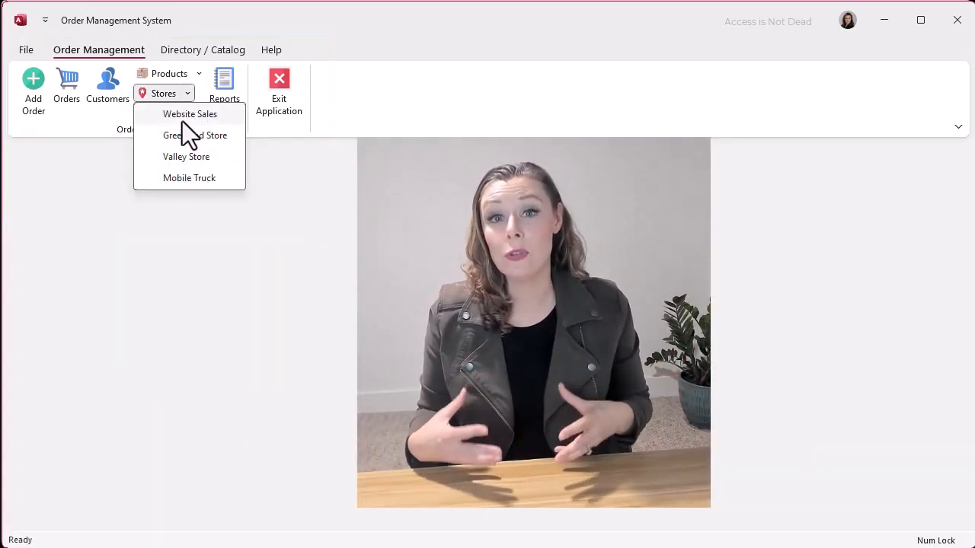
{"action": "left_click", "coordinate": [203, 50]}
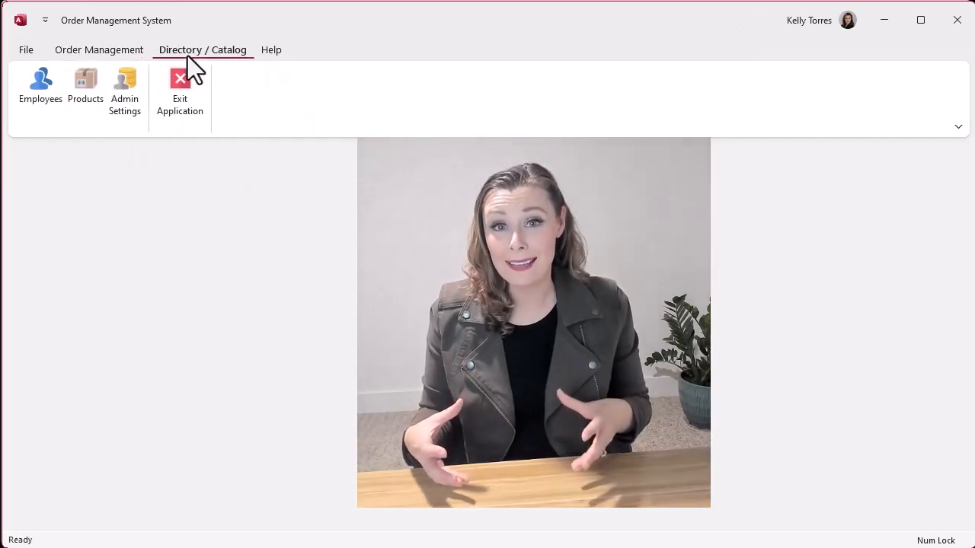
{"action": "left_click", "coordinate": [85, 85]}
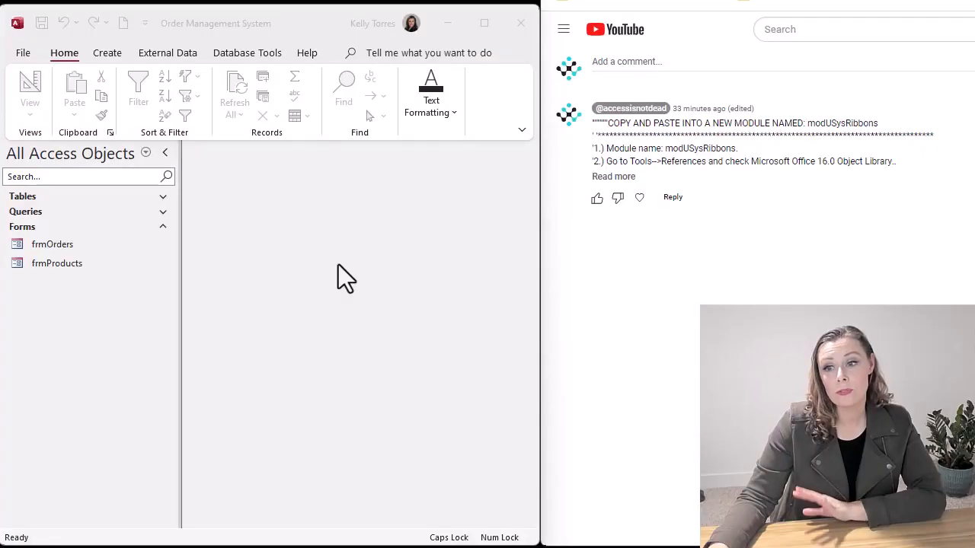
- Create a new module and copy the ribbon code from the expanded YouTube comment into it
{"action": "left_click", "coordinate": [107, 53]}
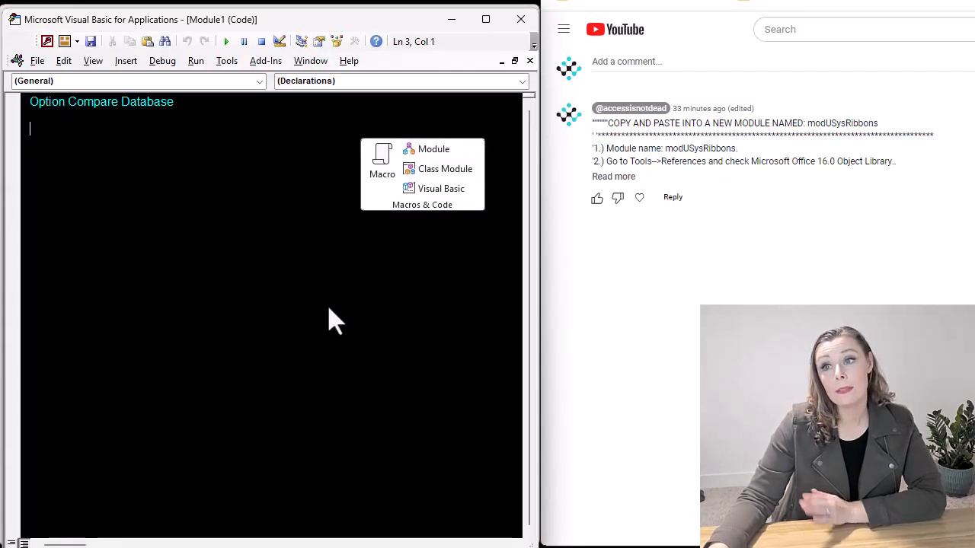
{"action": "left_click", "coordinate": [613, 176]}
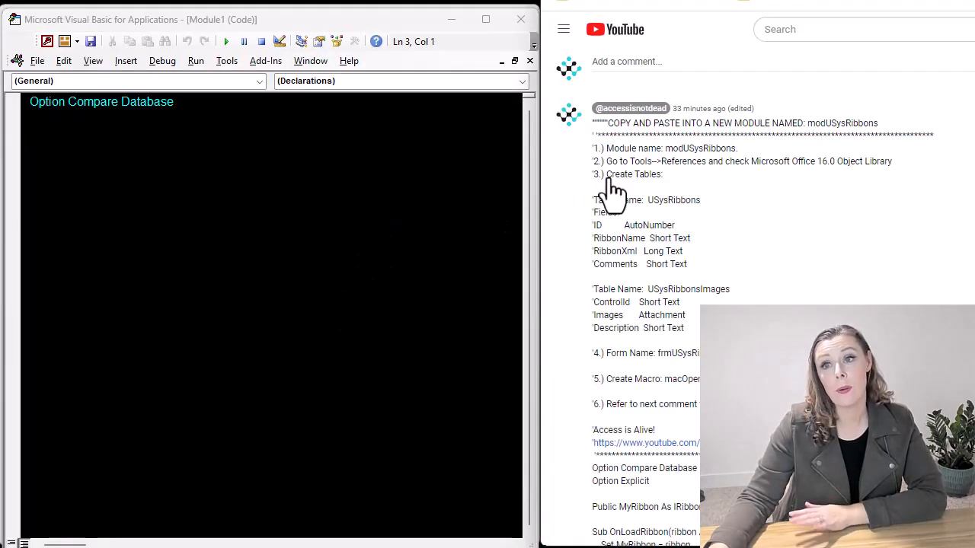
{"action": "left_click_drag", "start_coordinate": [601, 122], "coordinate": [686, 403]}
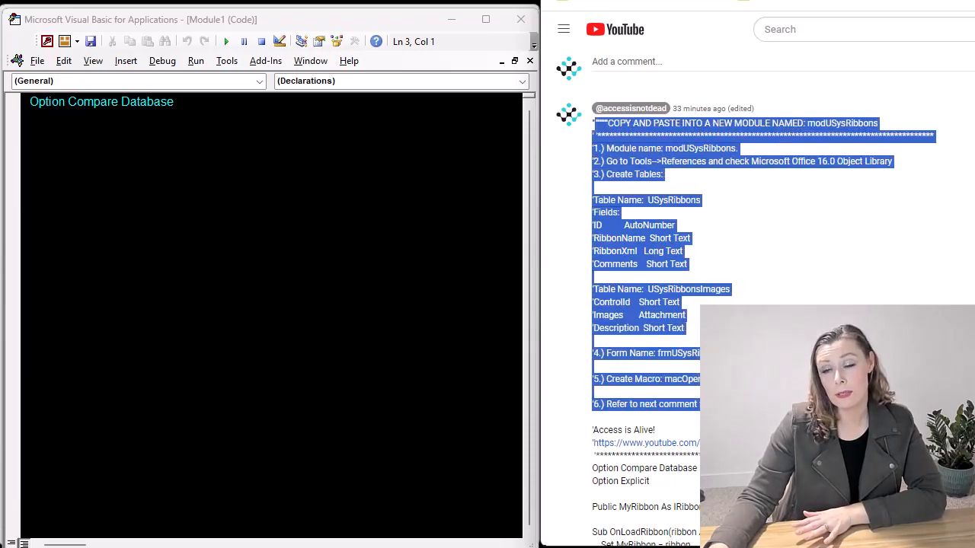
{"action": "scroll", "scroll_direction": "down", "scroll_amount": 3}
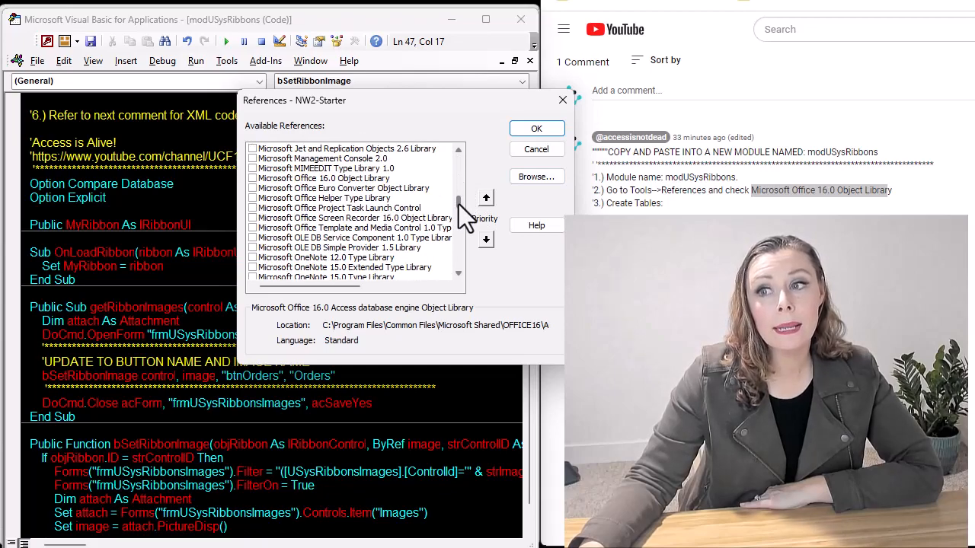
- Tick the Microsoft Office 16.0 Object Library reference and confirm the References dialog
{"action": "left_click", "coordinate": [320, 178]}
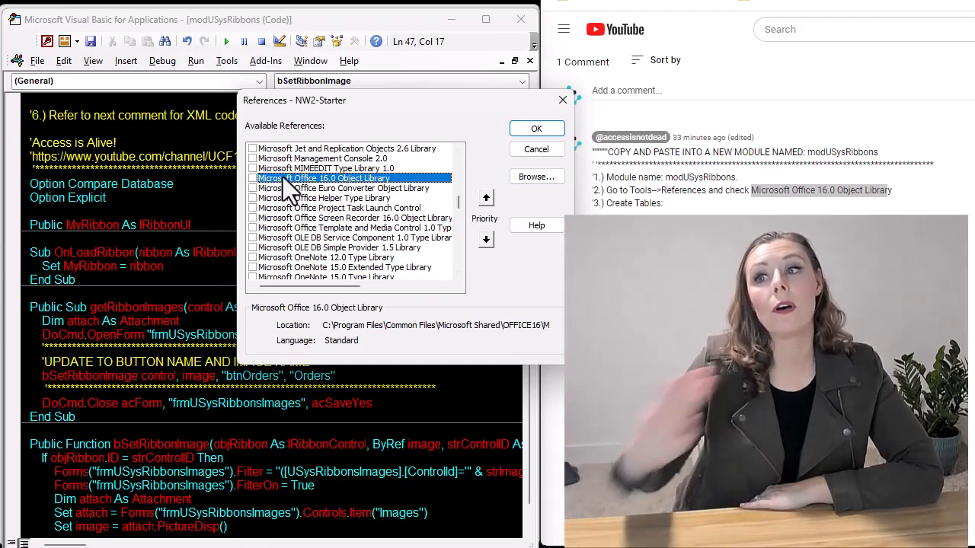
{"action": "left_click", "coordinate": [253, 178]}
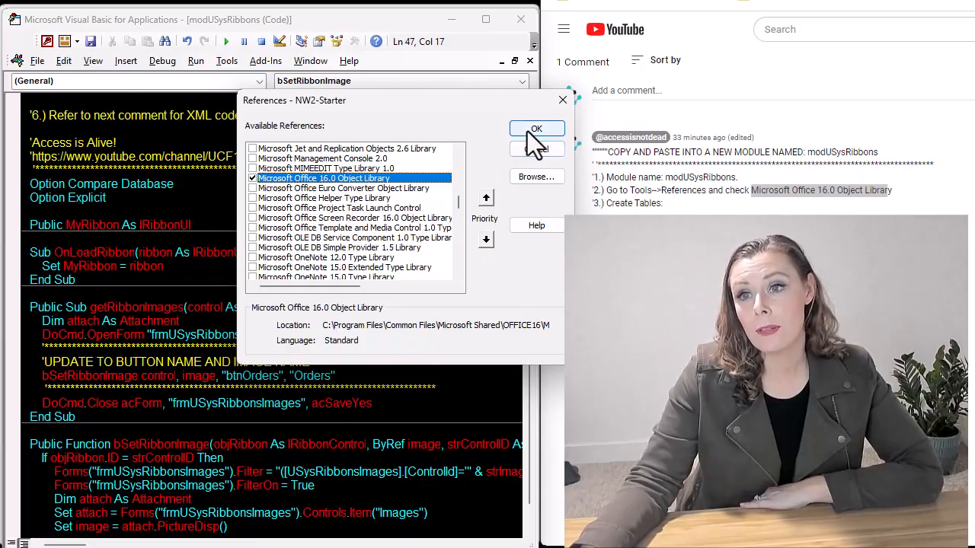
{"action": "left_click", "coordinate": [536, 128]}
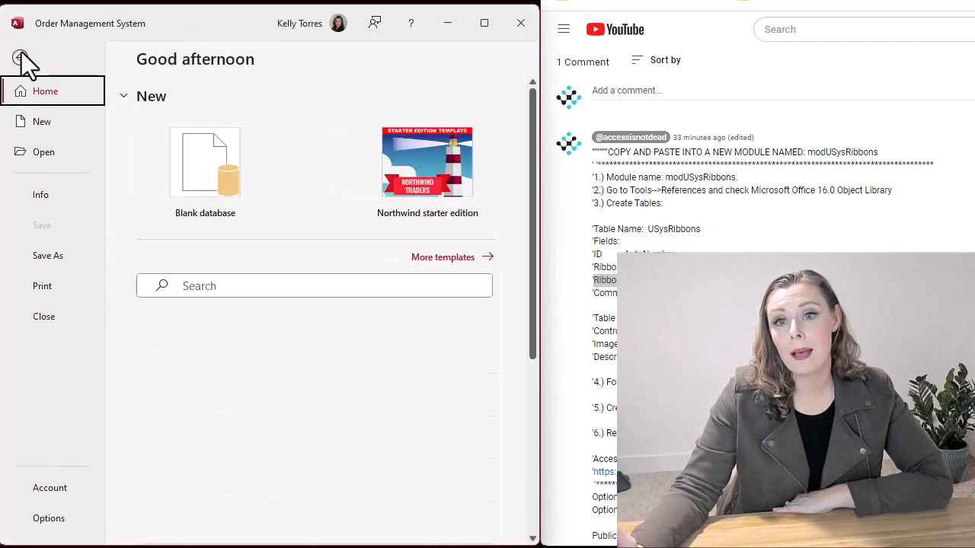
- Enable Show System Objects in the current database's Navigation Options
{"action": "left_click", "coordinate": [49, 518]}
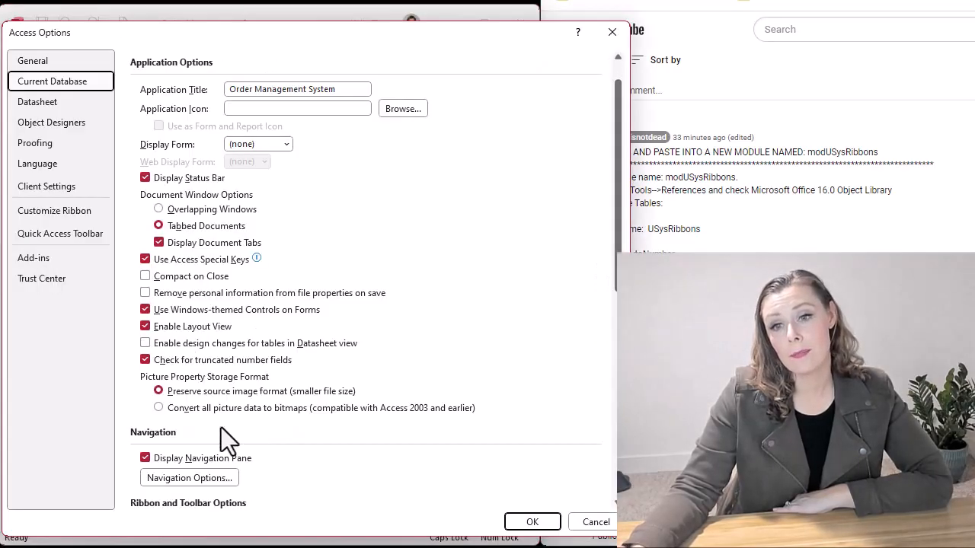
{"action": "left_click", "coordinate": [189, 478]}
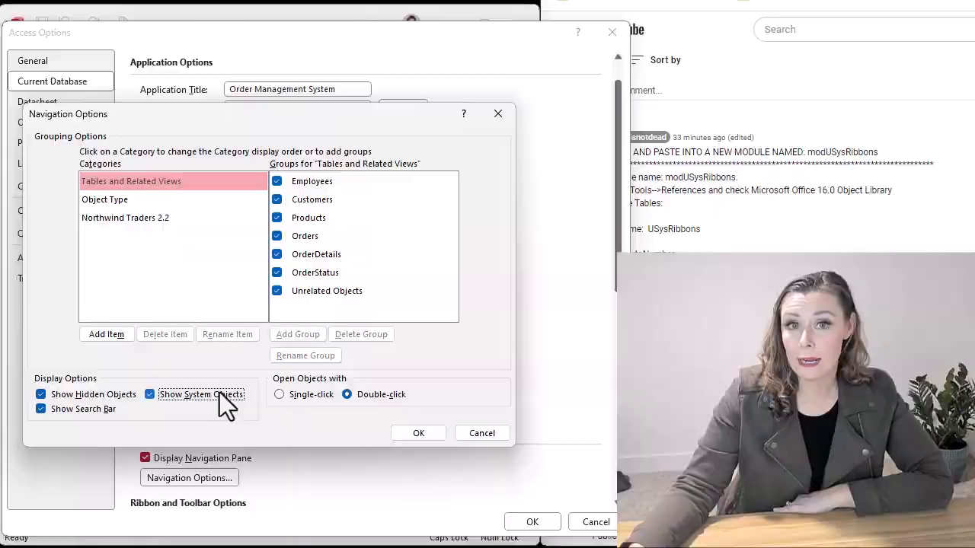
{"action": "left_click", "coordinate": [418, 432]}
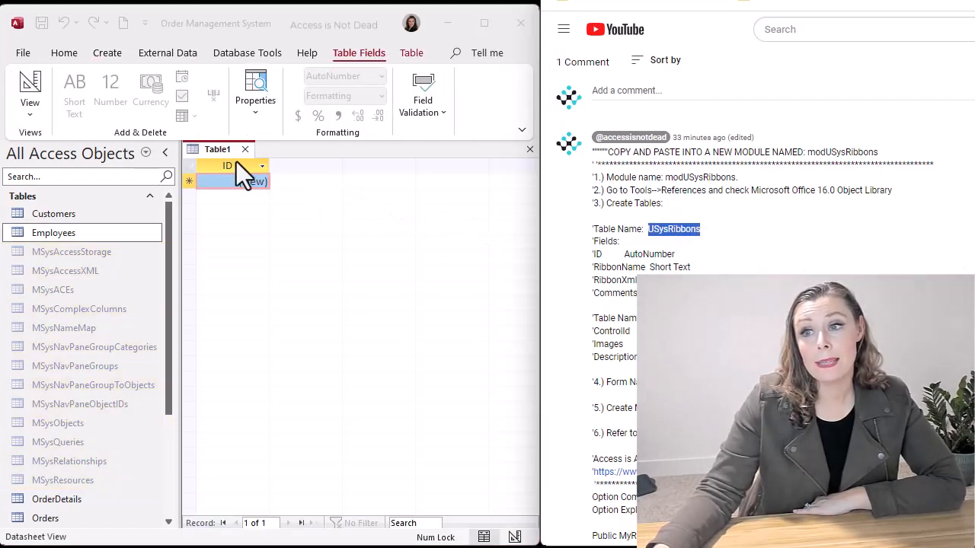
- Save the new table as USysRibbons with RibbonName and RibbonXml (Long Text) fields, then close it
{"action": "left_click", "coordinate": [30, 88]}
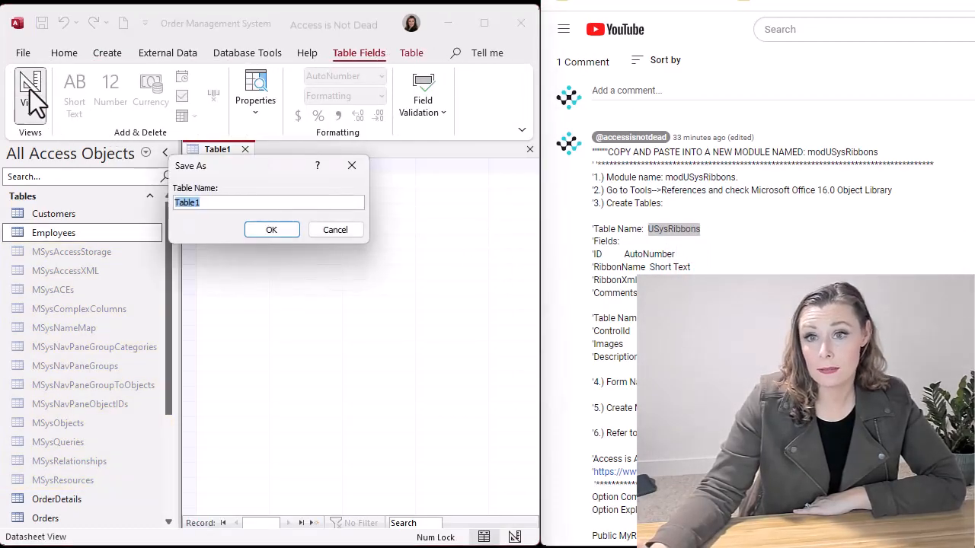
{"action": "left_click", "coordinate": [271, 229]}
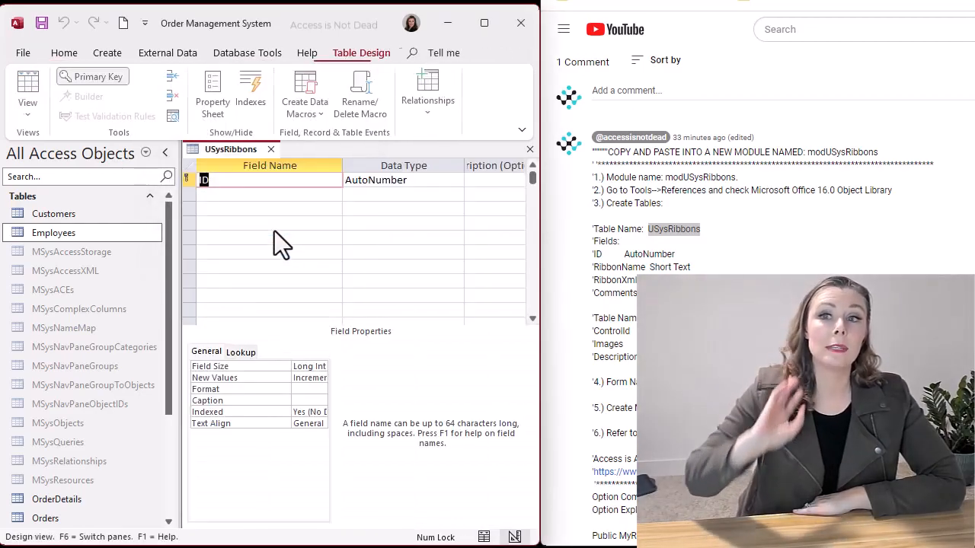
{"action": "type", "text": "RibbonName"}
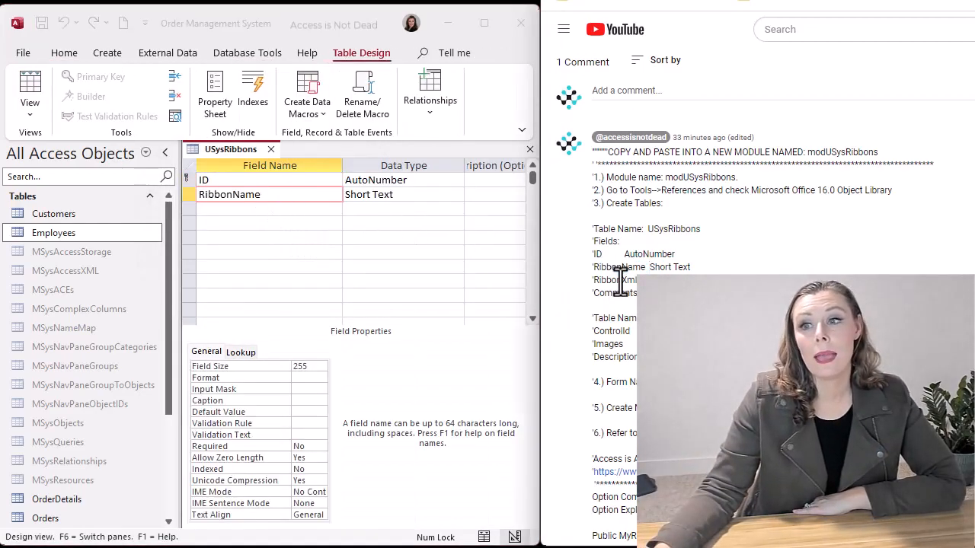
{"action": "type", "text": "RibbonXml"}
{"action": "left_click", "coordinate": [269, 224]}
{"action": "type", "text": "Comments"}
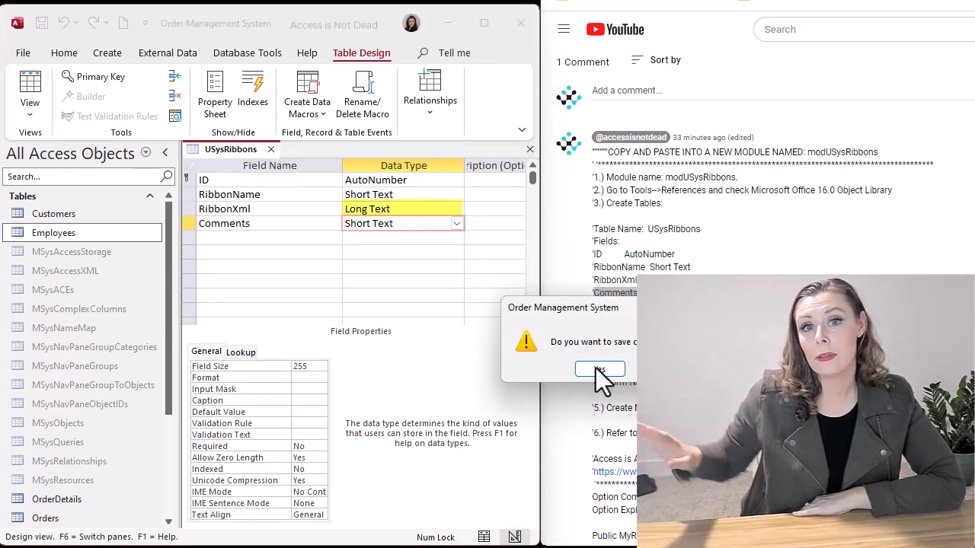
{"action": "left_click", "coordinate": [600, 370]}
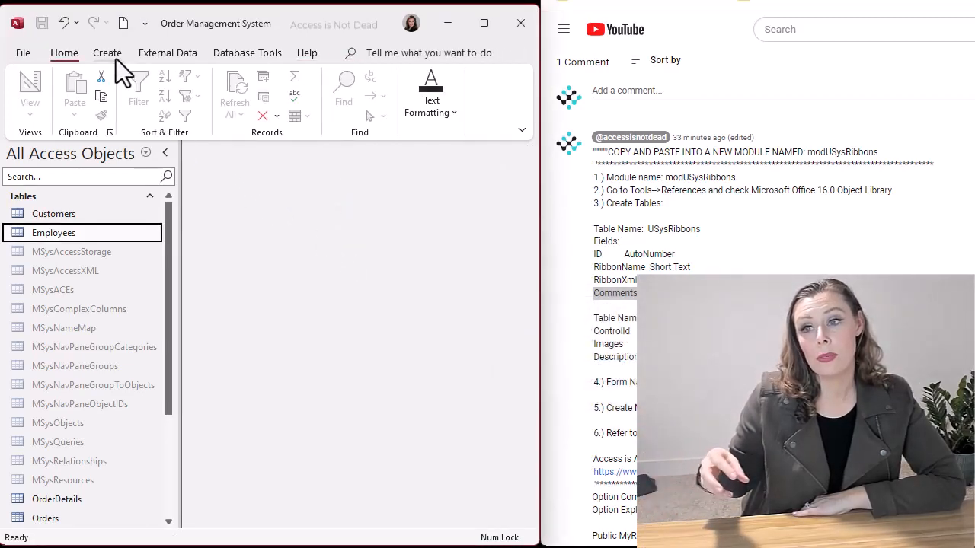
- Create USysRibbonsImages with ControlId and Images (Attachment) fields, then save and close it
{"action": "left_click", "coordinate": [107, 53]}
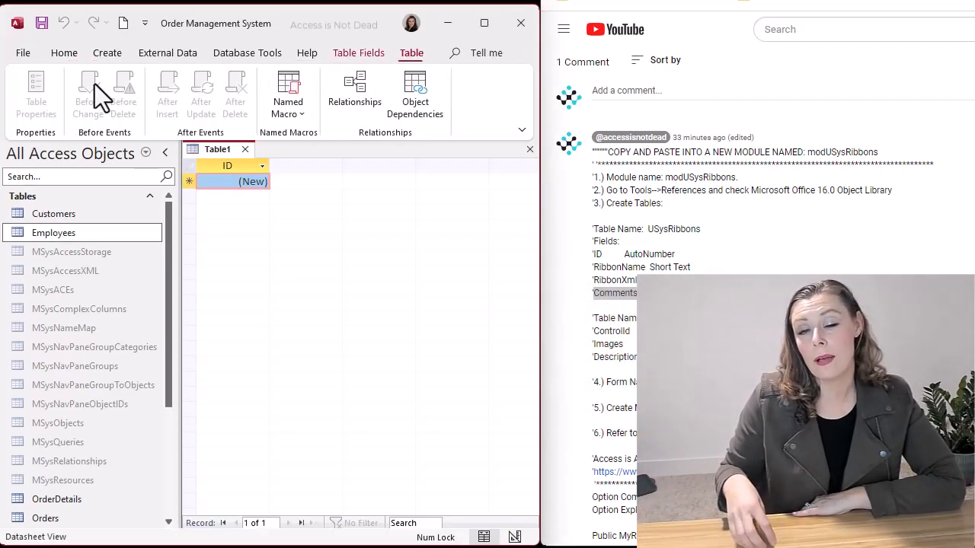
{"action": "right_click", "coordinate": [217, 149]}
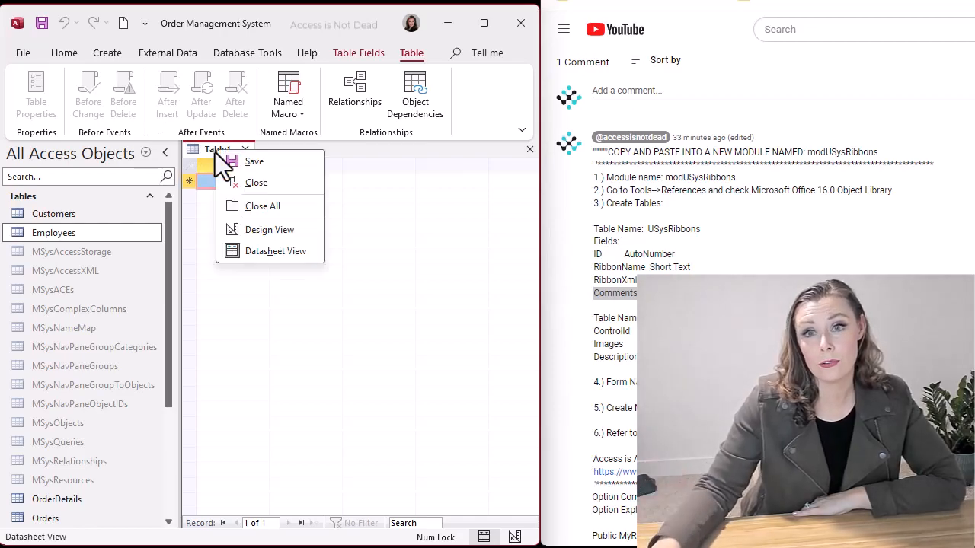
{"action": "left_click", "coordinate": [269, 229]}
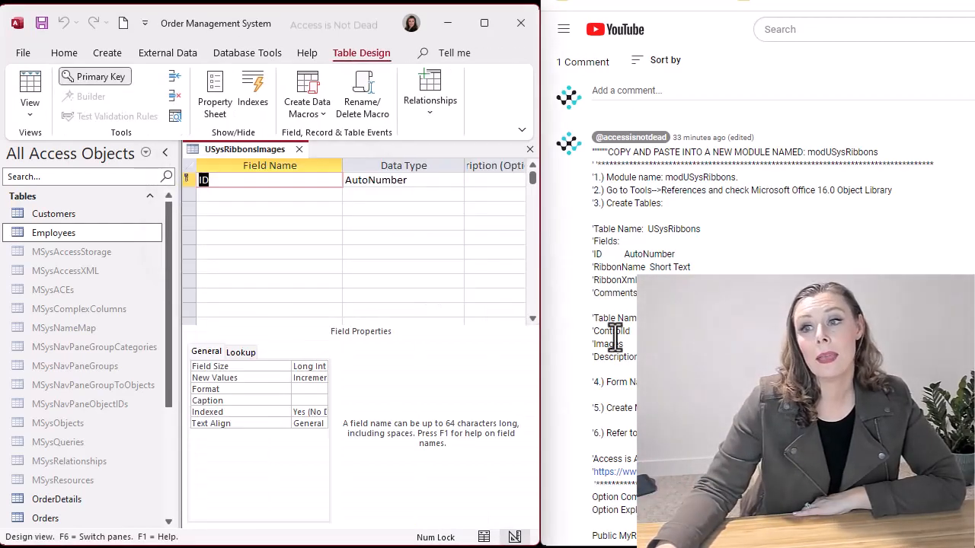
{"action": "type", "text": "ControlId"}
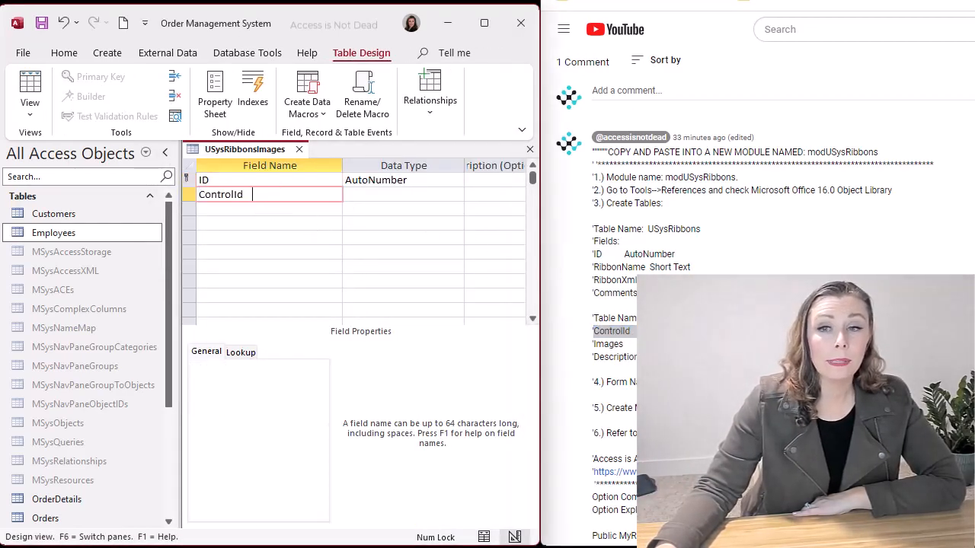
{"action": "type", "text": "Images"}
{"action": "left_click", "coordinate": [269, 223]}
{"action": "type", "text": "Description"}
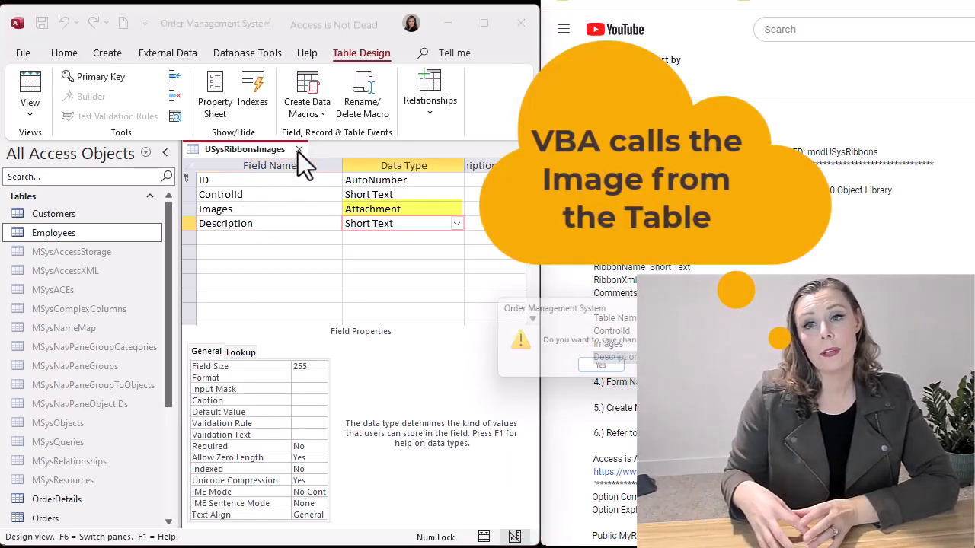
{"action": "left_click", "coordinate": [600, 366]}
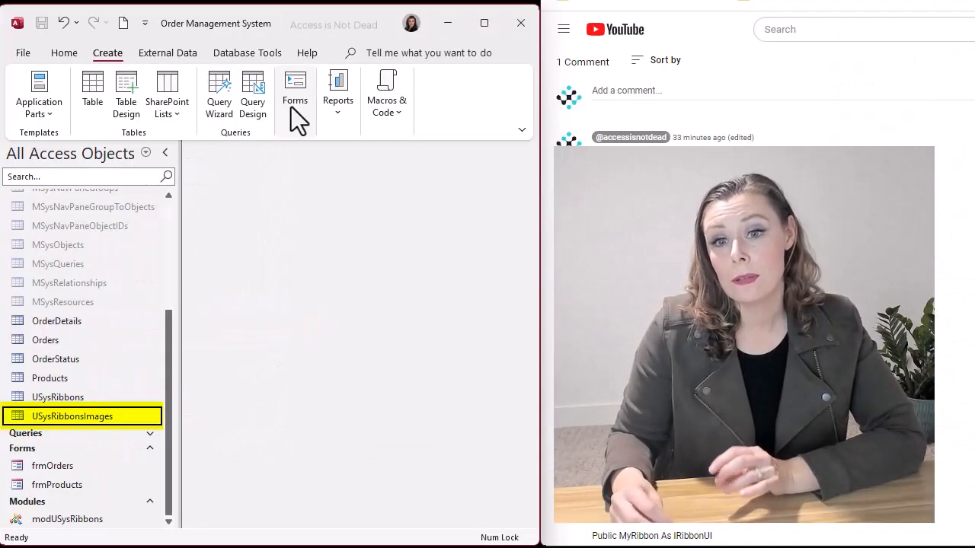
- Run the Form Wizard on USysRibbonsImages and finish the form titled USysRibbonsImages
{"action": "left_click", "coordinate": [295, 95]}
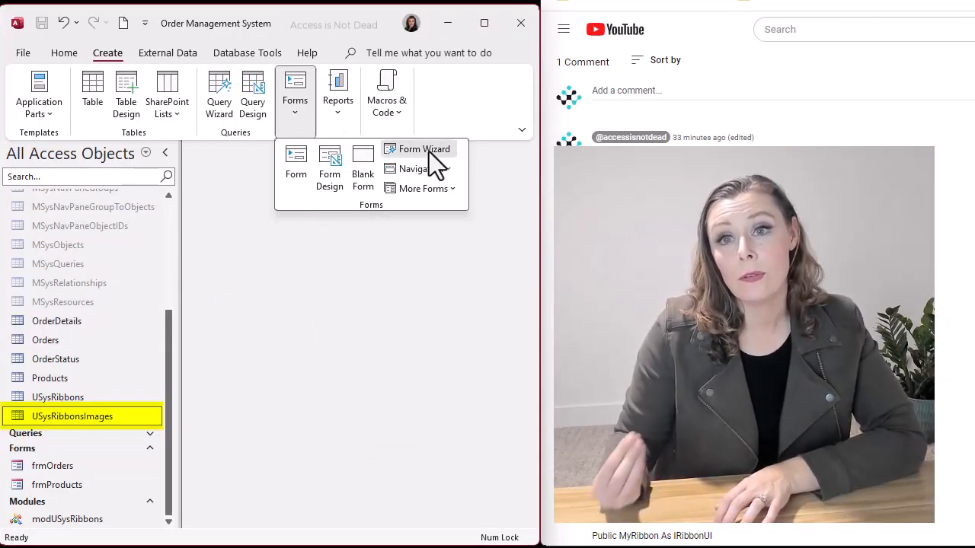
{"action": "left_click", "coordinate": [424, 149]}
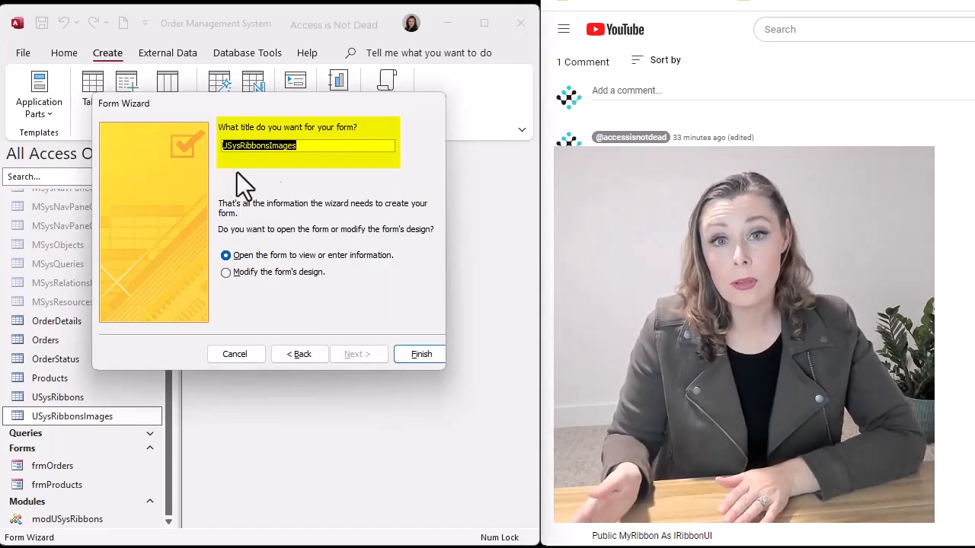
{"action": "left_click", "coordinate": [420, 353]}
{"action": "type", "text": "Op"}
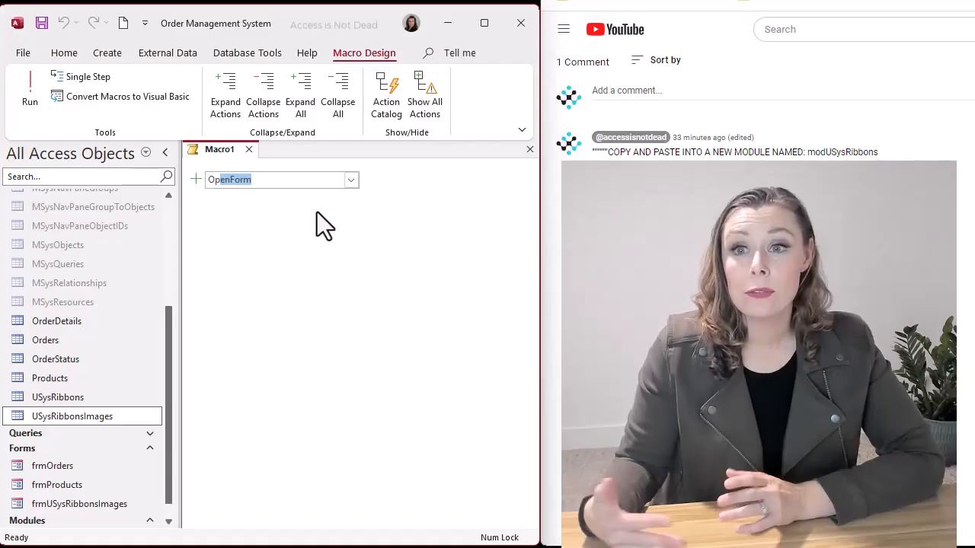
- Add an OpenForm action for frmOrders and save the macro as macOpenOrders
{"action": "left_click", "coordinate": [228, 179]}
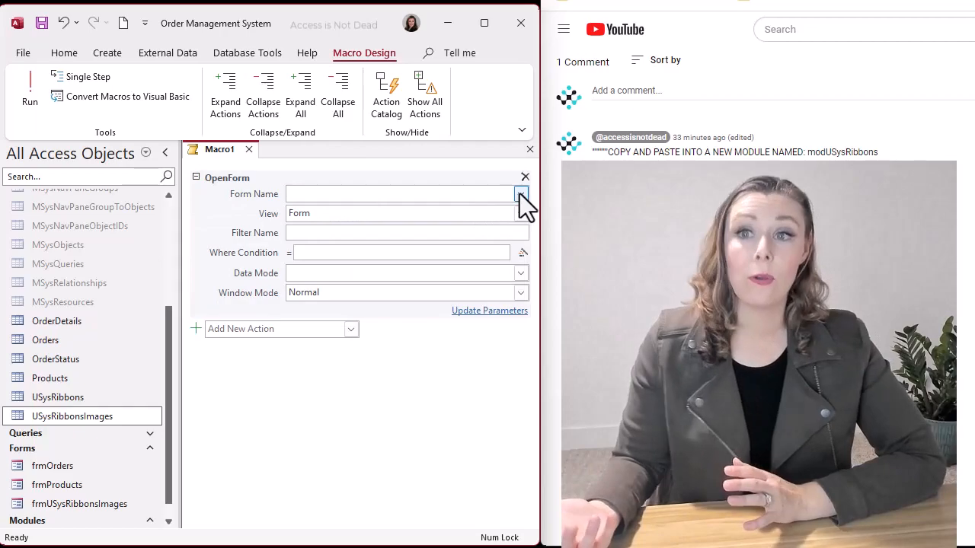
{"action": "left_click", "coordinate": [521, 195]}
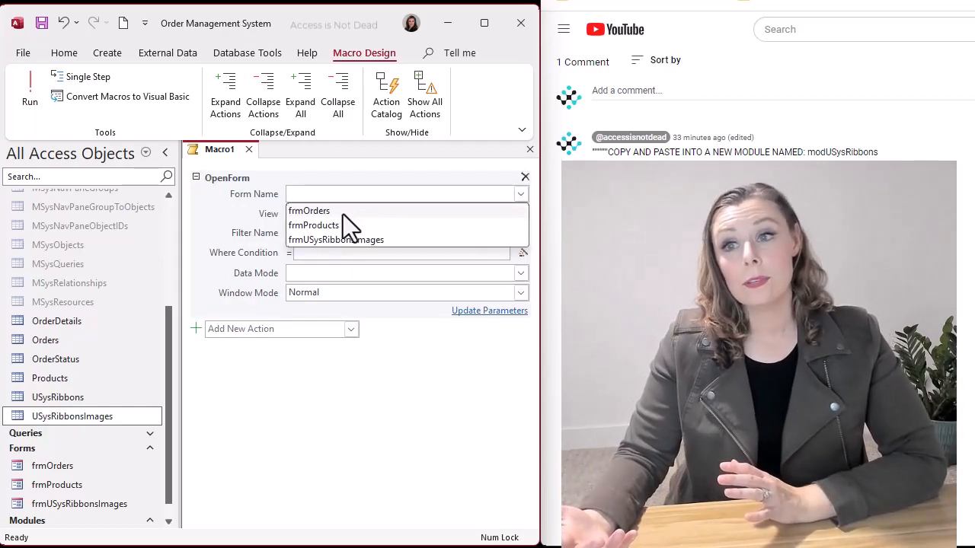
{"action": "left_click", "coordinate": [309, 211]}
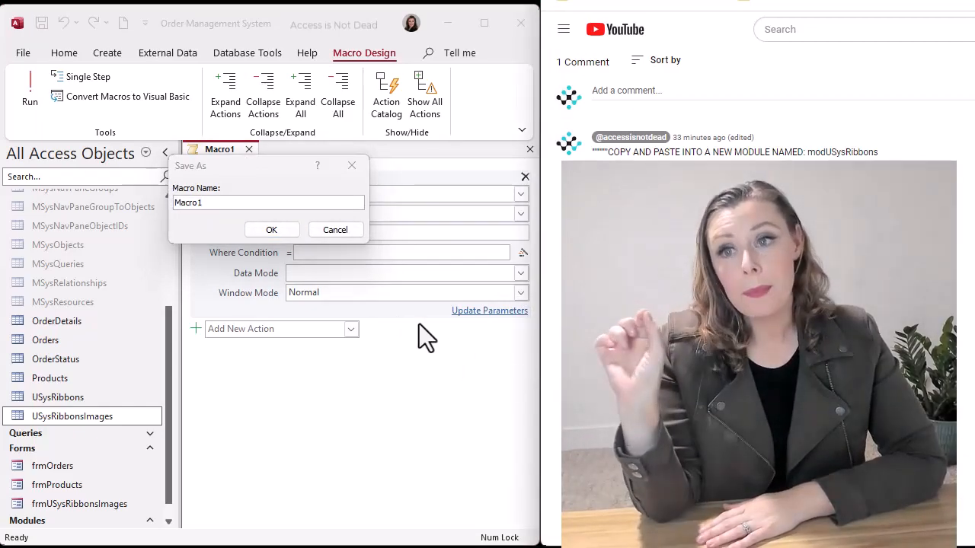
{"action": "type", "text": "macOpenOrders"}
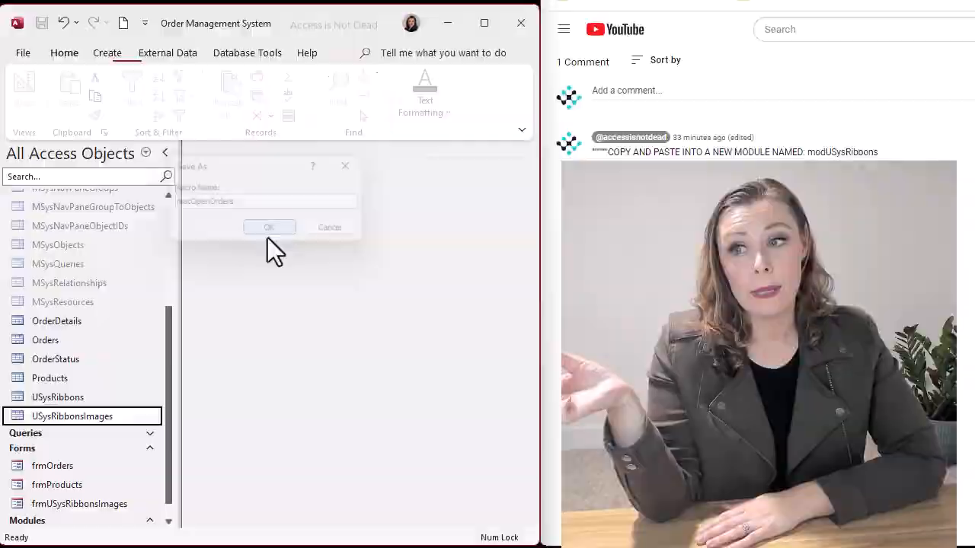
{"action": "left_click", "coordinate": [268, 227]}
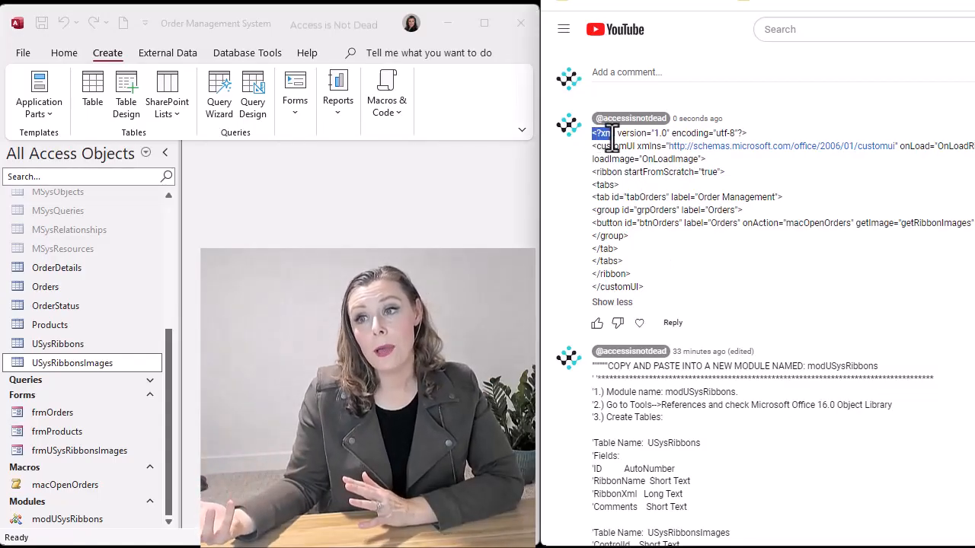
- Copy the ribbon XML from the comment and start a USysRibbons record with RibbonName Main
{"action": "left_click_drag", "start_coordinate": [601, 132], "coordinate": [617, 287]}
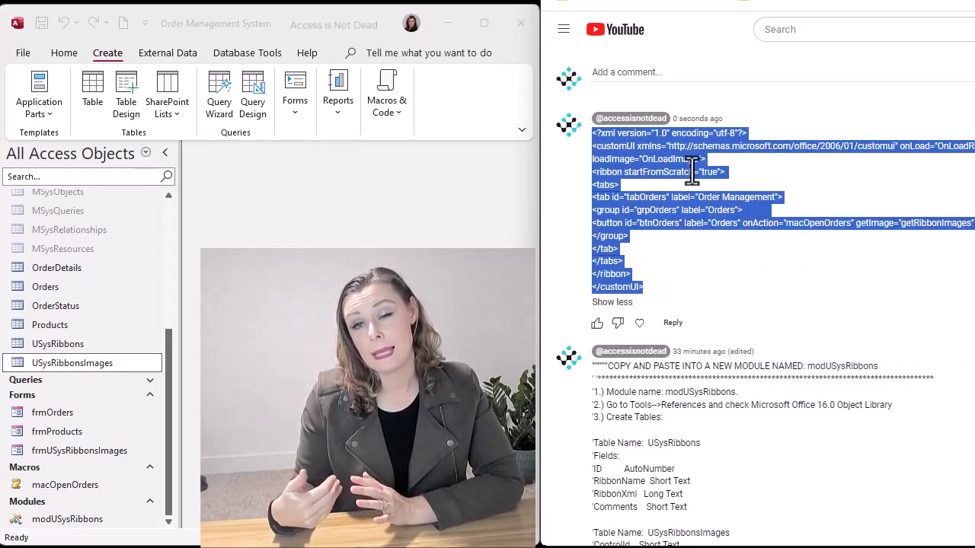
{"action": "double_click", "coordinate": [57, 343]}
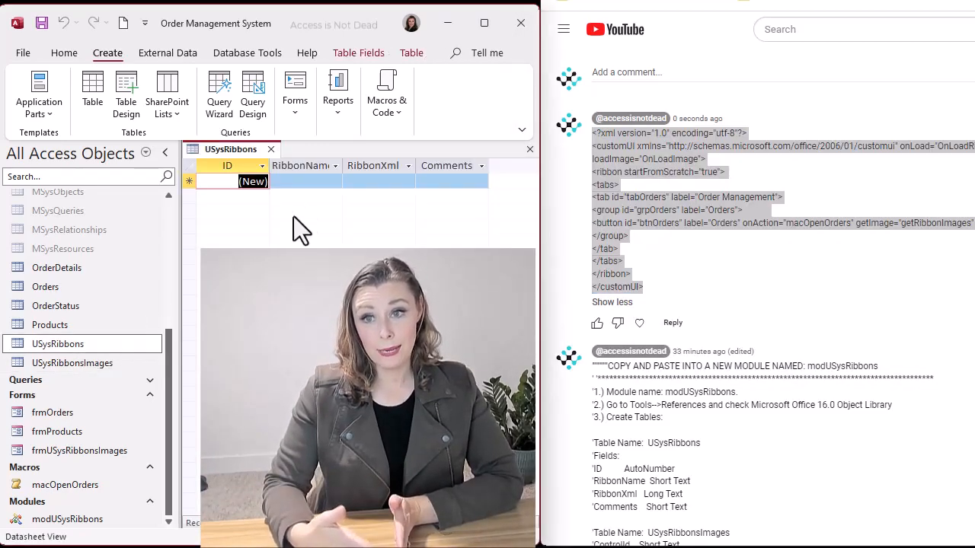
{"action": "type", "text": "Main"}
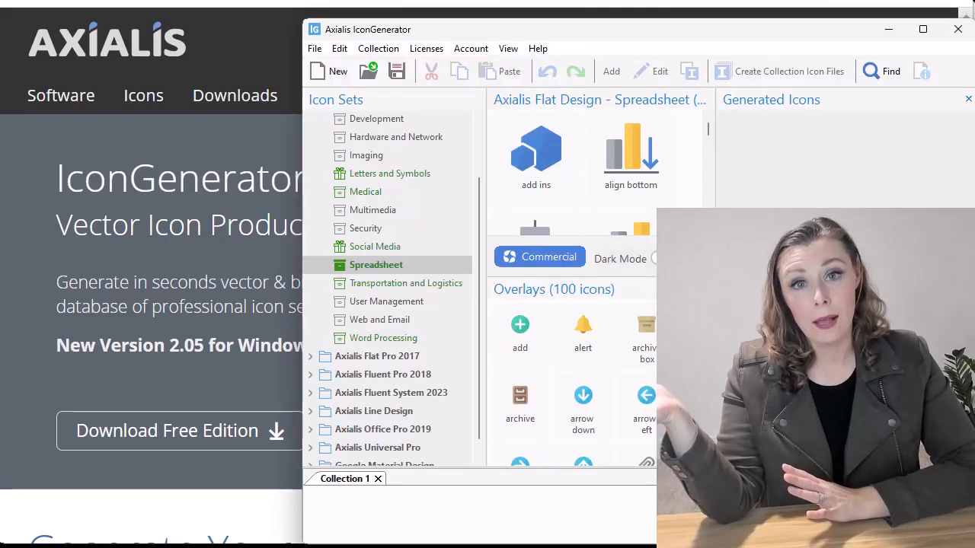
- Browse the Letters and Symbols, Transportation and Spreadsheet sets, then search for cart icons
{"action": "left_click", "coordinate": [391, 173]}
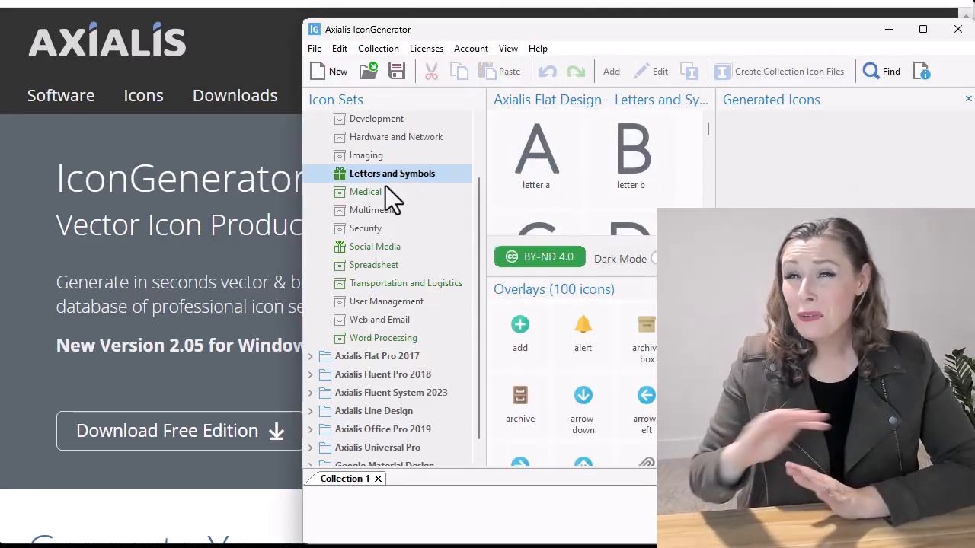
{"action": "left_click", "coordinate": [406, 283]}
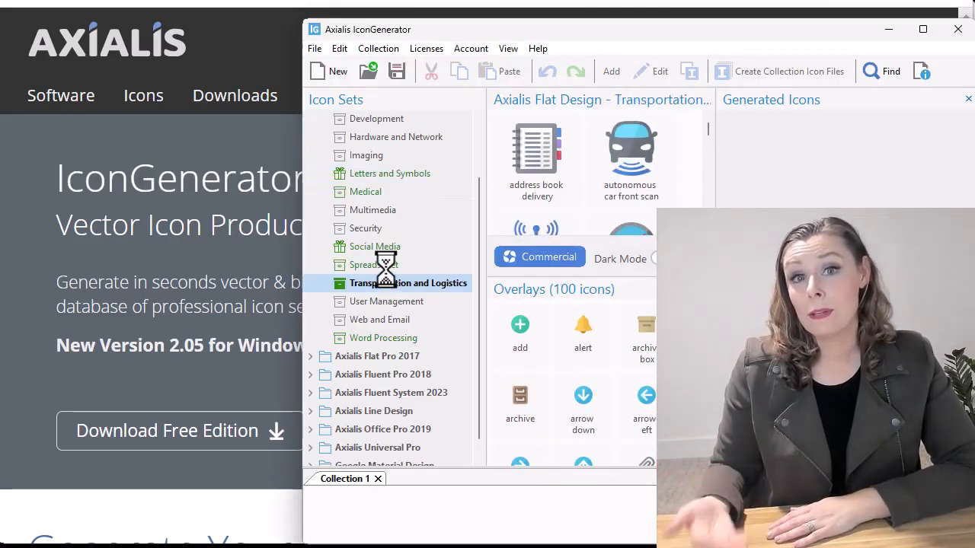
{"action": "left_click", "coordinate": [375, 265]}
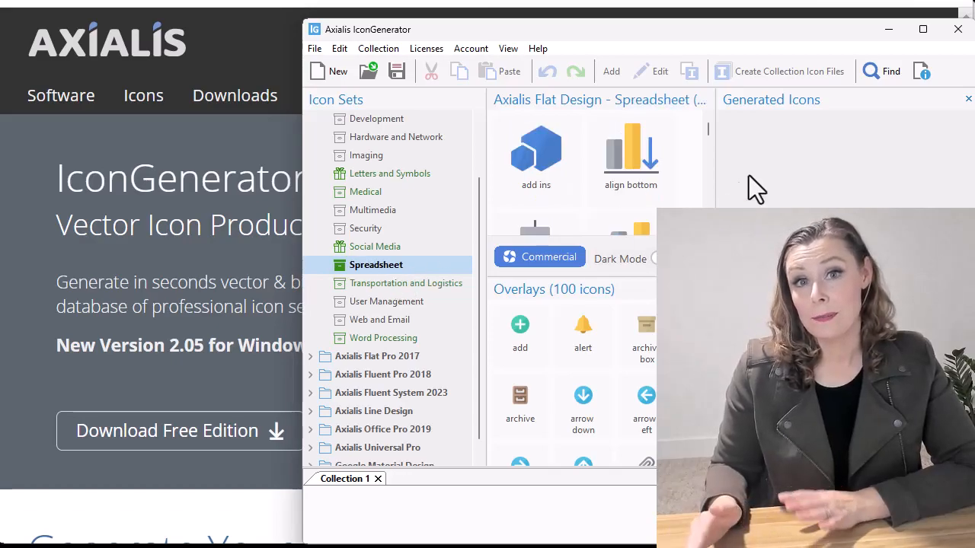
{"action": "left_click", "coordinate": [881, 71]}
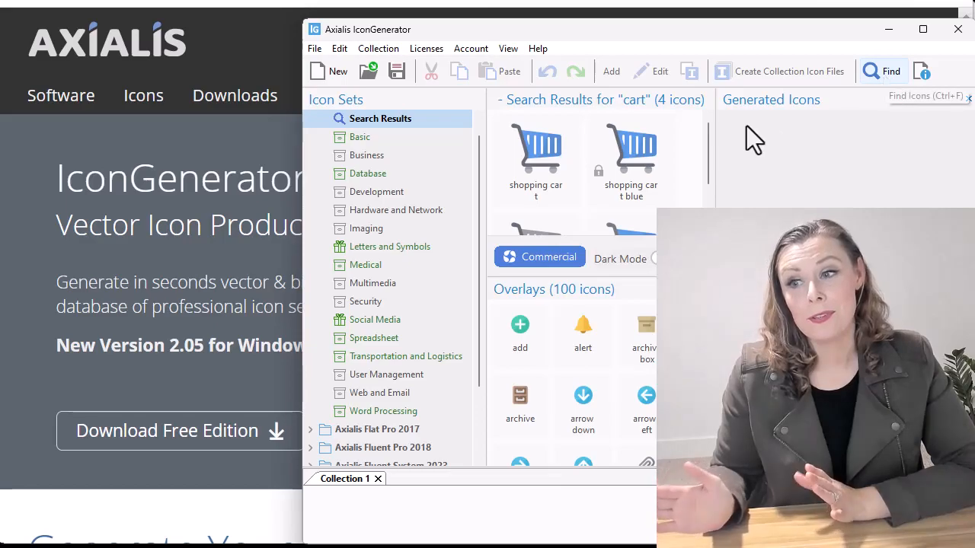
{"action": "left_click", "coordinate": [536, 157]}
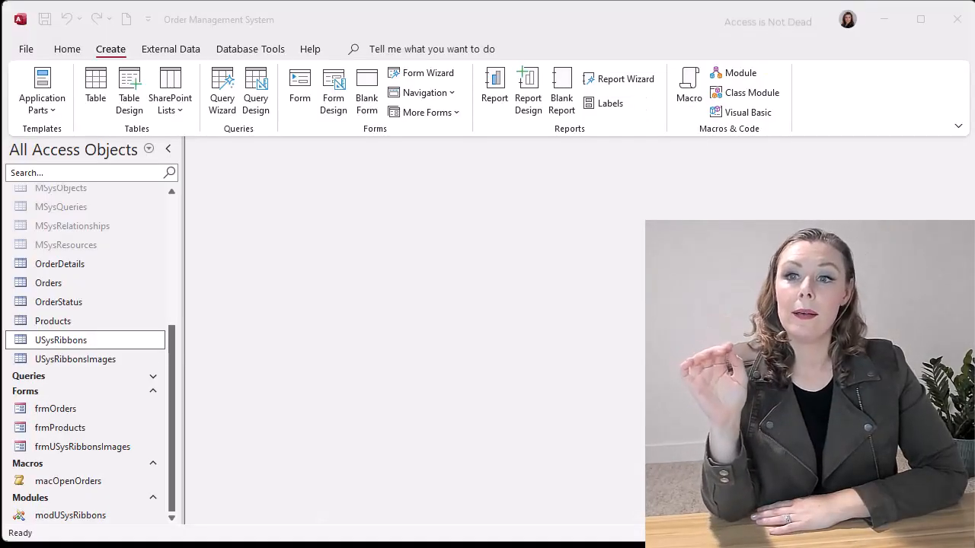
- Add a USysRibbonsImages record with ControlId Orders and the ExampleIcon2.bmp heart image attached
{"action": "double_click", "coordinate": [82, 447]}
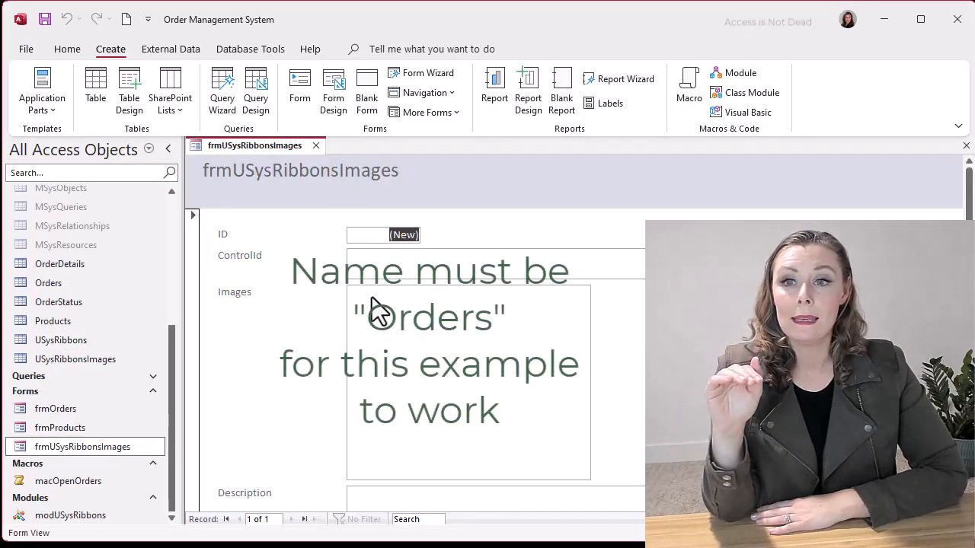
{"action": "type", "text": "Orders"}
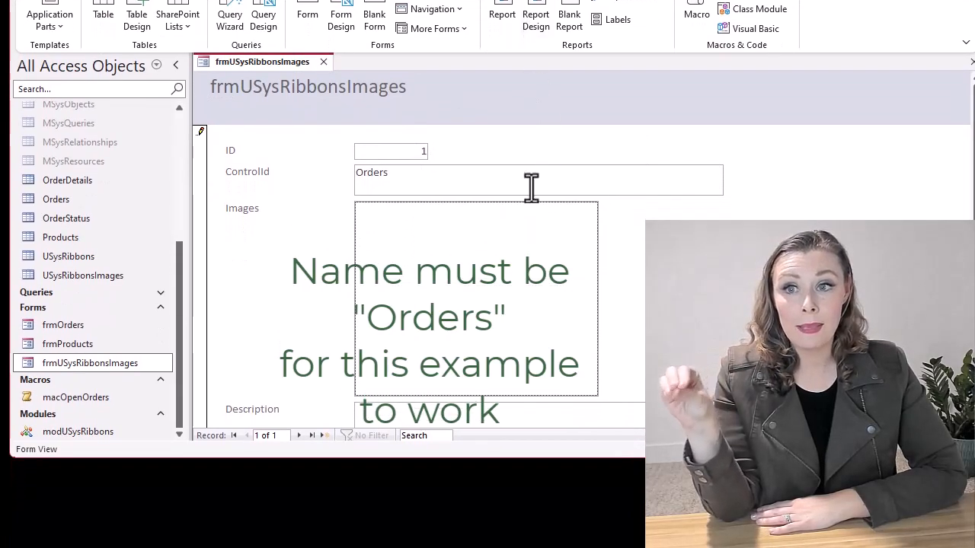
{"action": "double_click", "coordinate": [476, 297]}
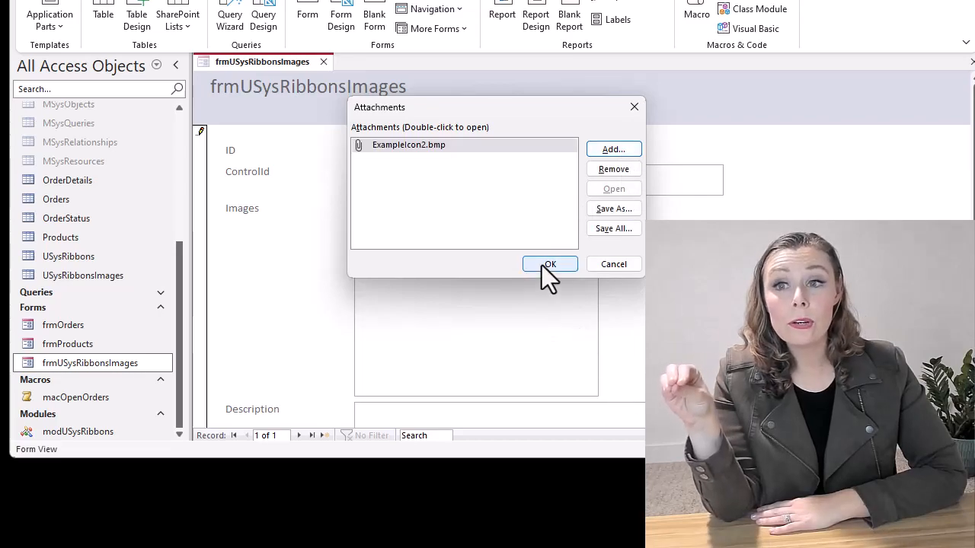
{"action": "left_click", "coordinate": [549, 264]}
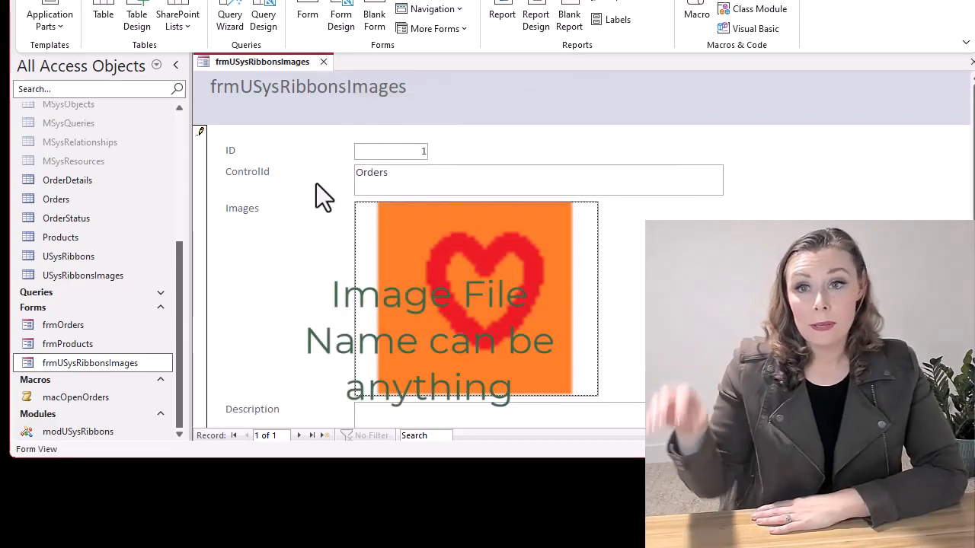
{"action": "left_click", "coordinate": [21, 21]}
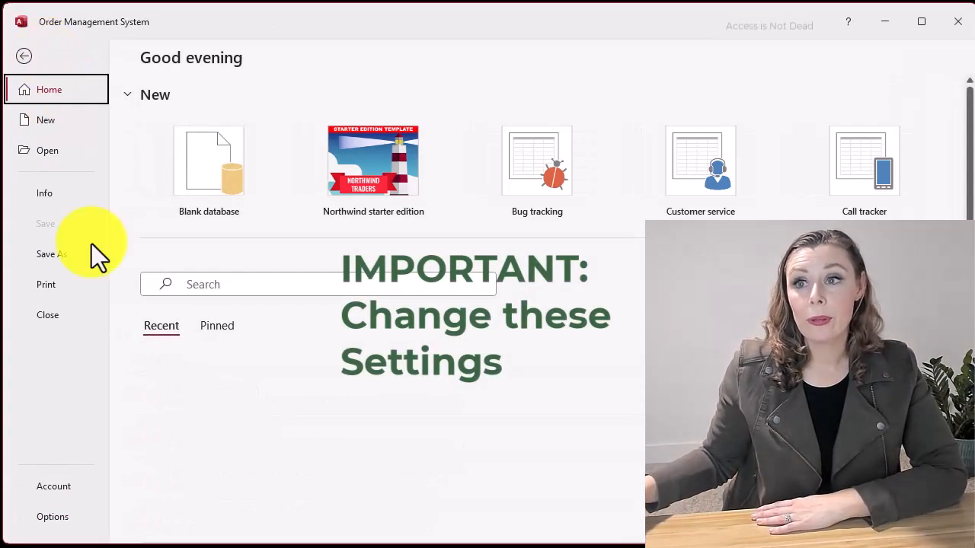
- Set the Current Database ribbon in Access Options, then close and reopen so the Order Management tab loads
{"action": "left_click", "coordinate": [52, 516]}
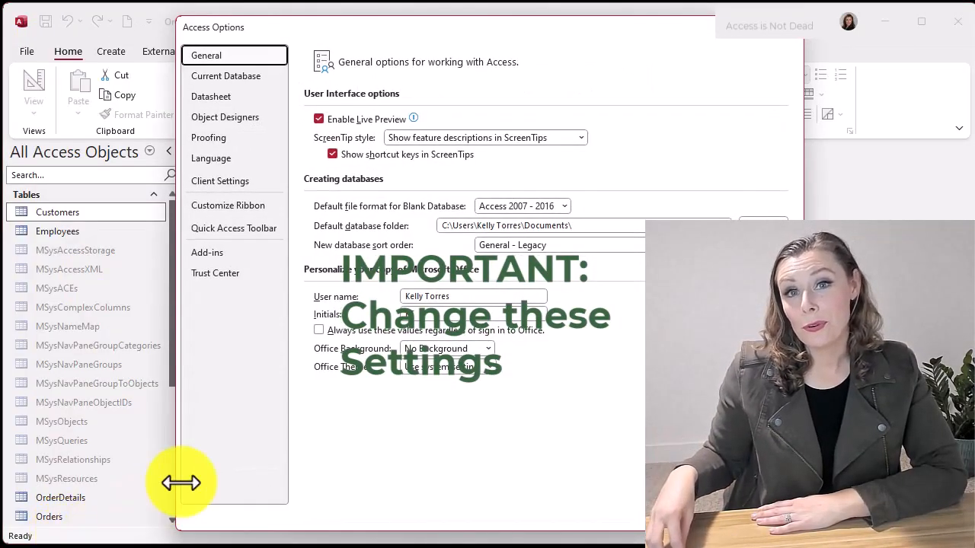
{"action": "left_click", "coordinate": [225, 75]}
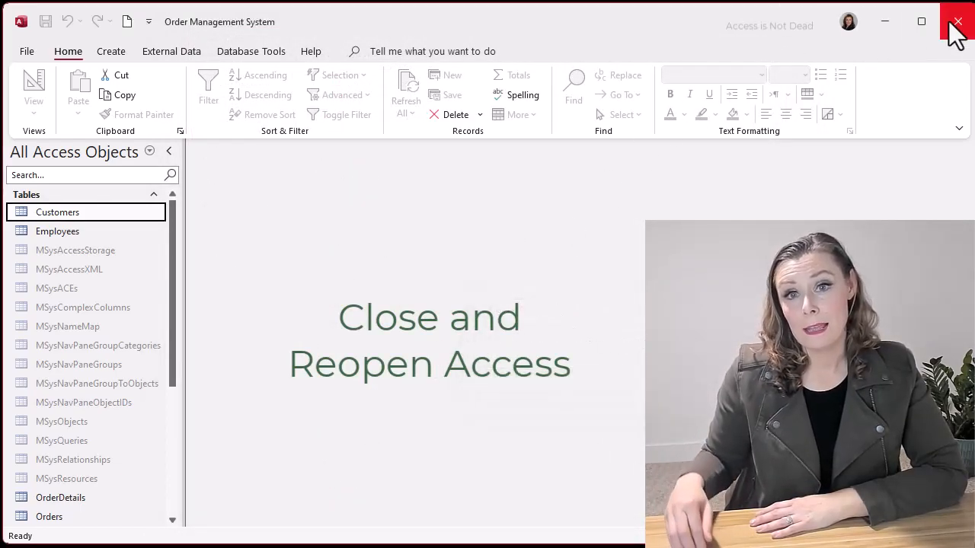
{"action": "left_click", "coordinate": [34, 87]}
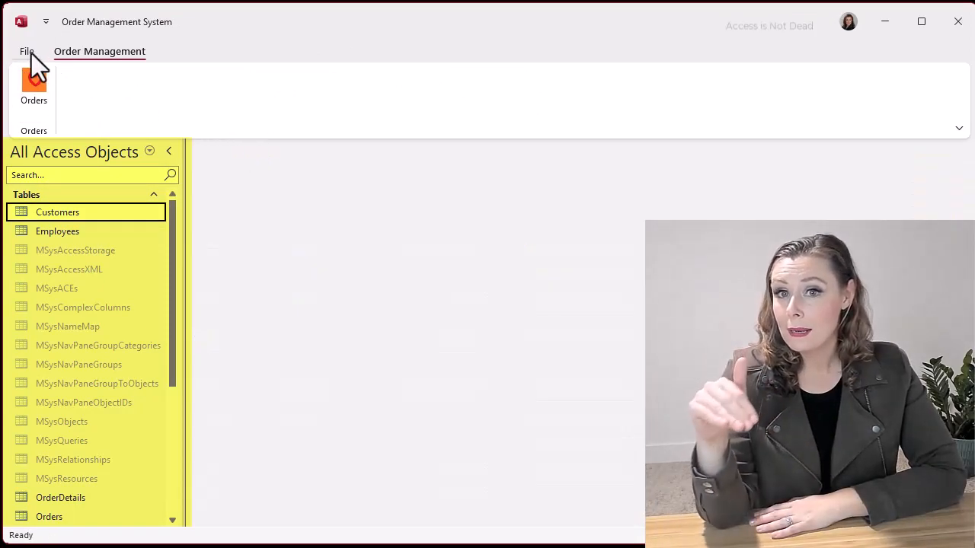
{"action": "left_click", "coordinate": [27, 51]}
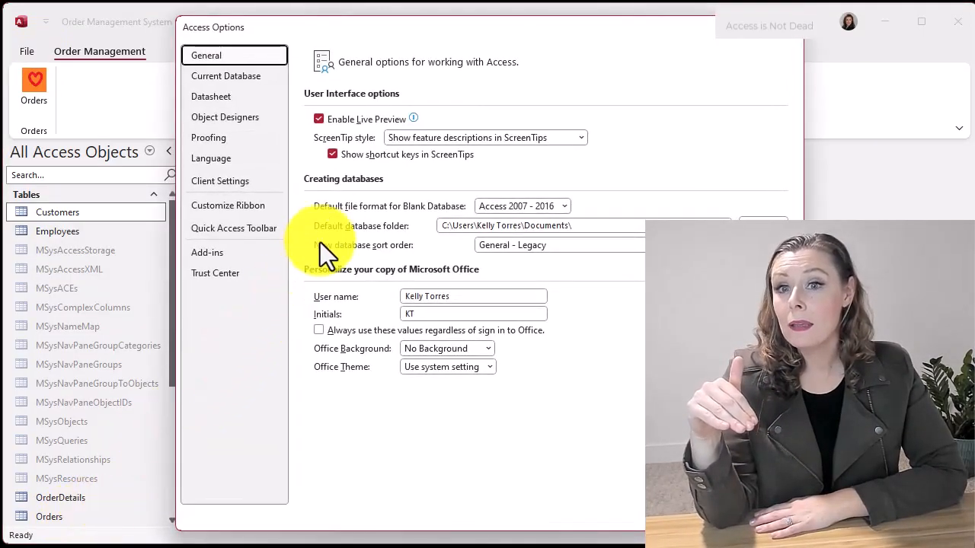
{"action": "left_click", "coordinate": [225, 75]}
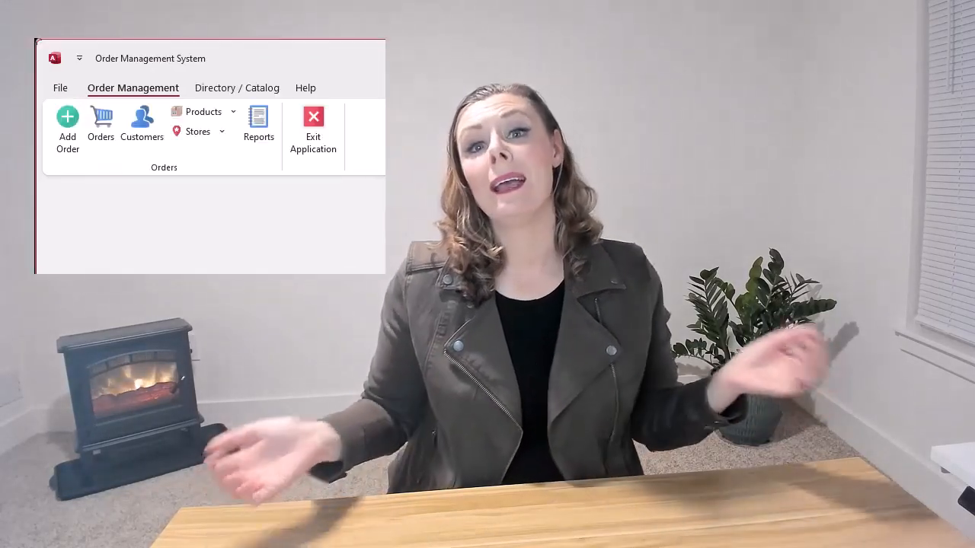
- Expand the Stores list, then switch to the Directory / Catalog tab with Employees, Products and Admin Settings
{"action": "left_click", "coordinate": [197, 130]}
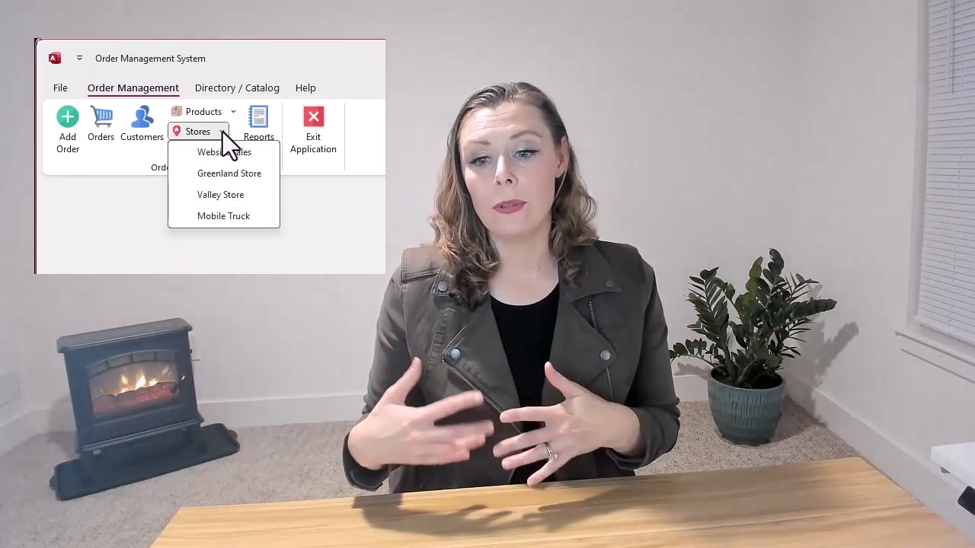
{"action": "left_click", "coordinate": [237, 87]}
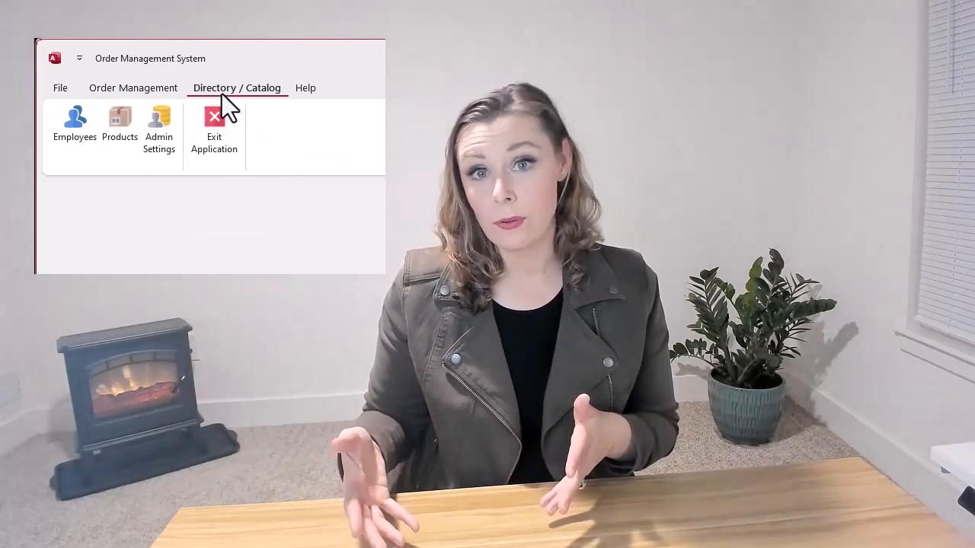